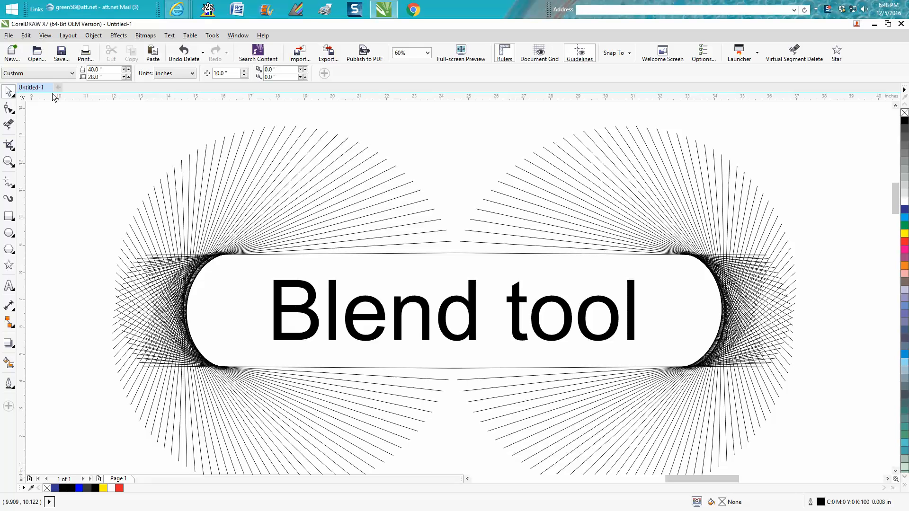
mouse_move(145, 168)
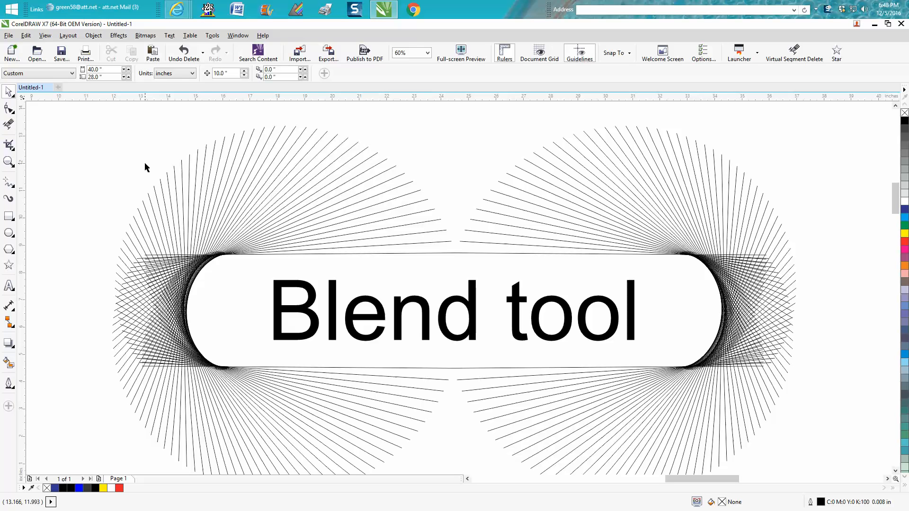
mouse_move(255, 267)
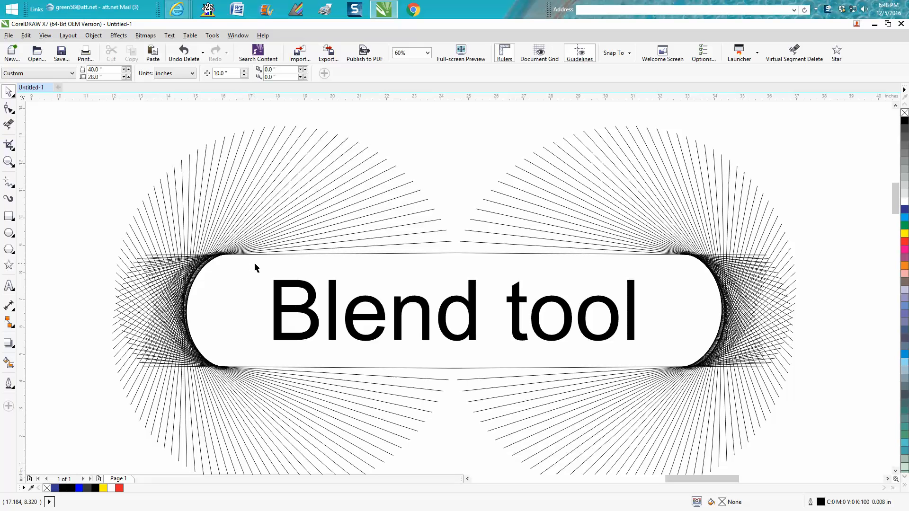
mouse_move(261, 267)
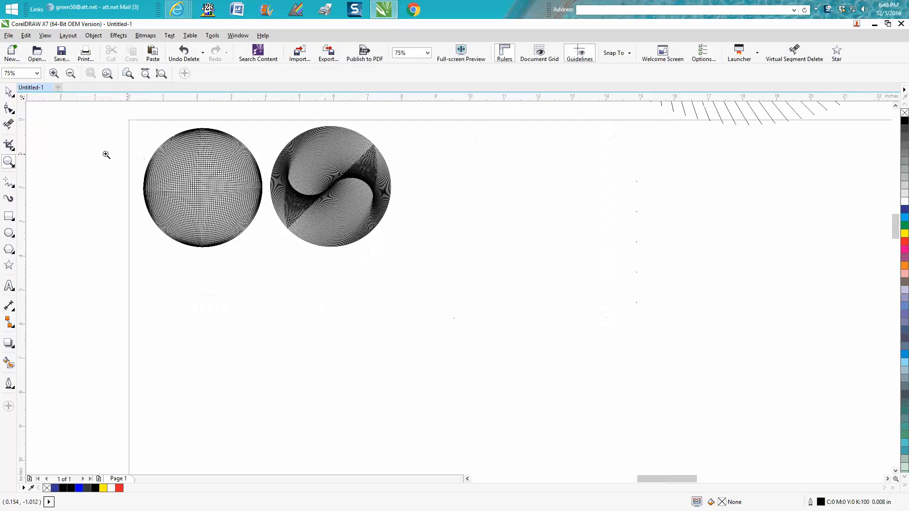
- Zoom in on the grid globe and Smart Fill the small cell at its centre
left_click(202, 188)
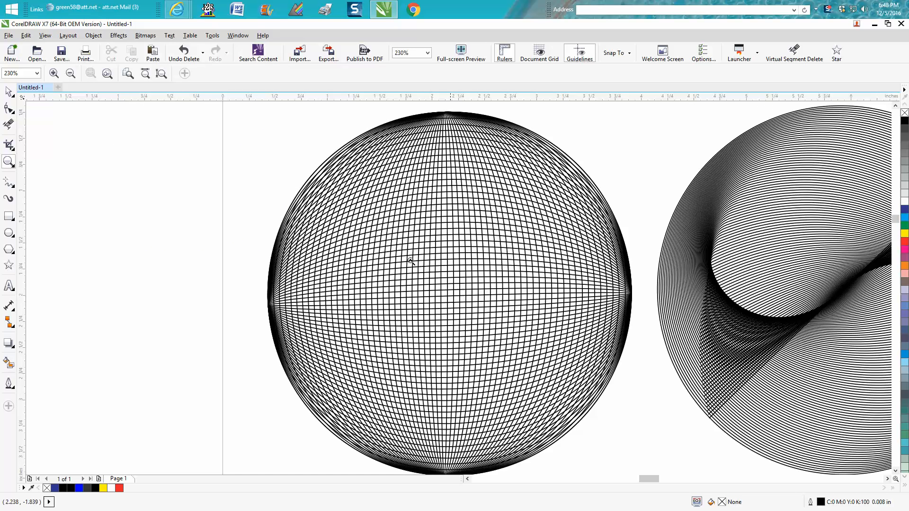
mouse_move(437, 196)
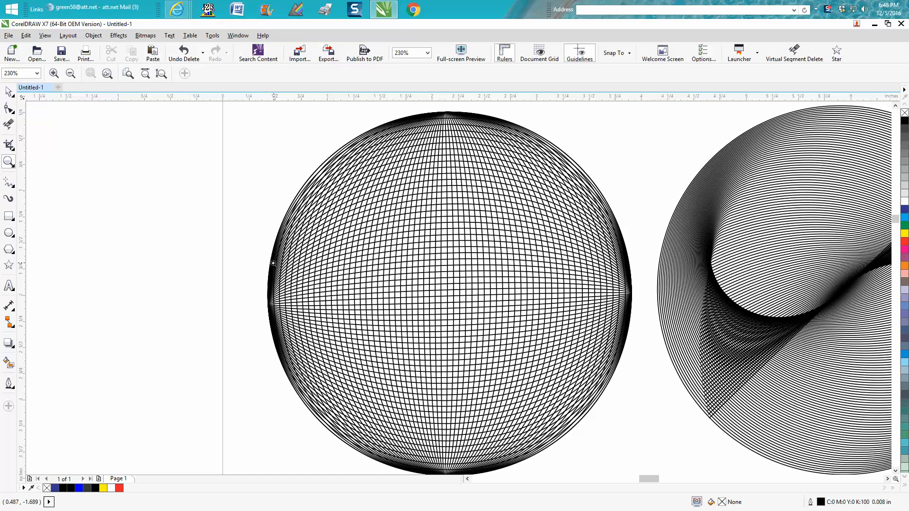
left_click(305, 323)
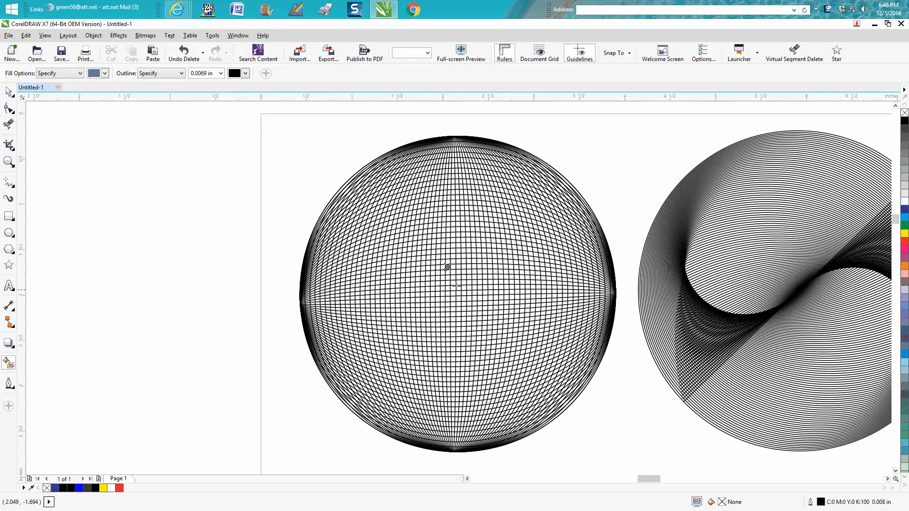
left_click(103, 73)
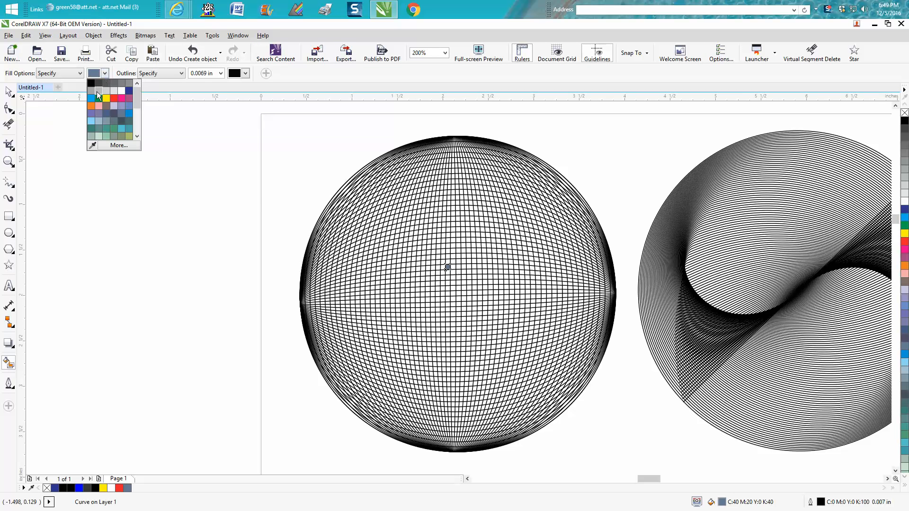
left_click(89, 90)
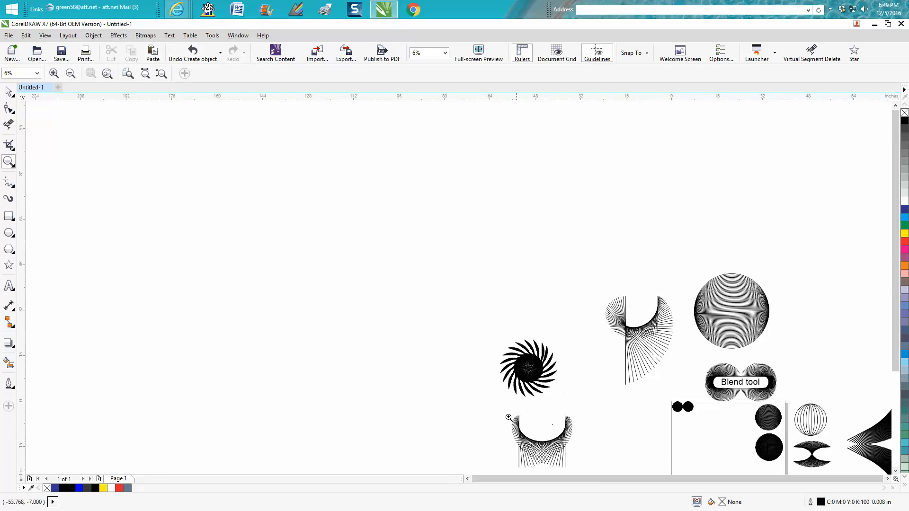
- Zoom in slightly on the collection of blend artworks
left_click(508, 417)
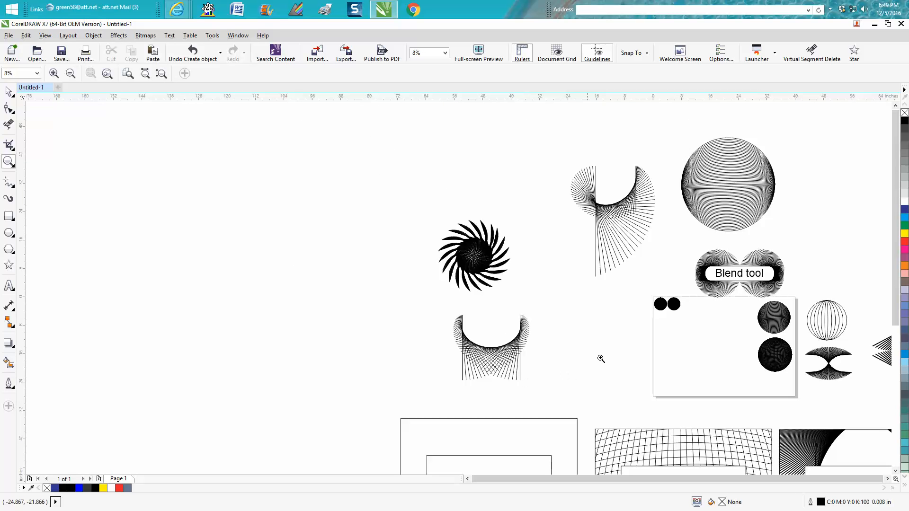
mouse_move(679, 178)
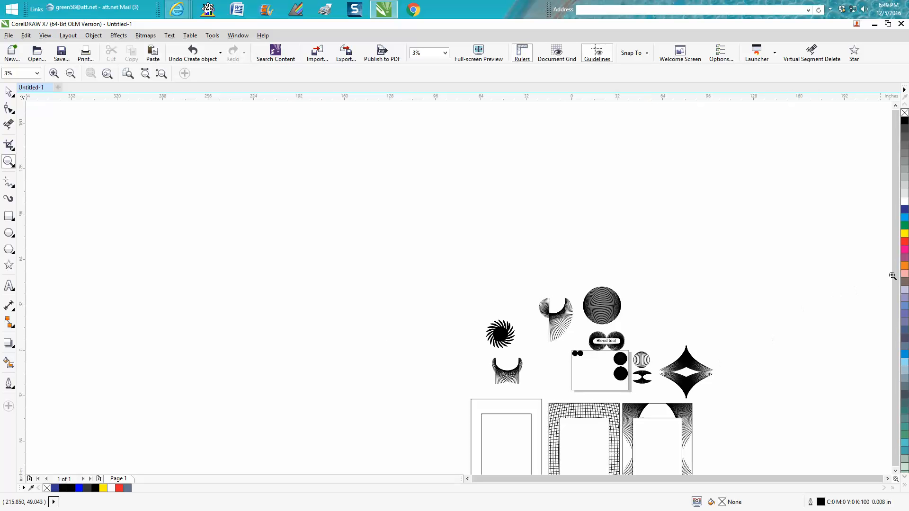
mouse_move(551, 389)
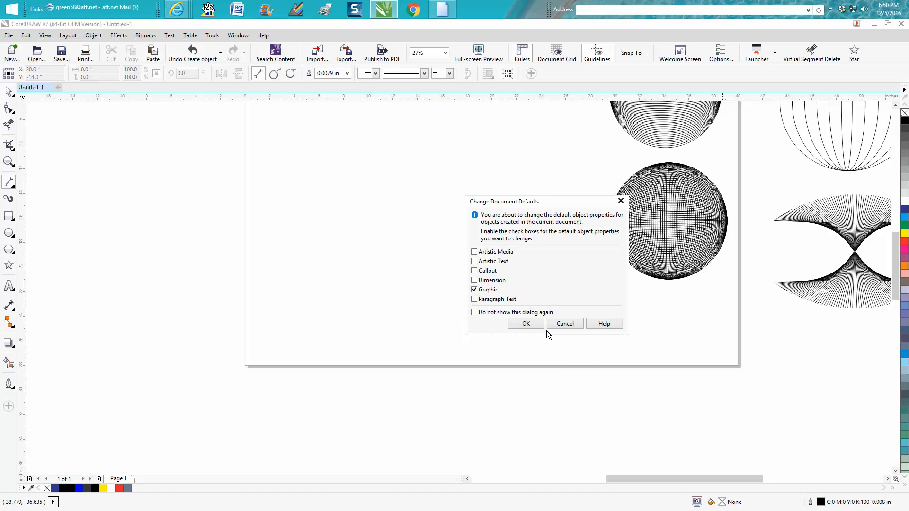
- Make the default 0.007 in graphic outline scale with the object and confirm
left_click(524, 324)
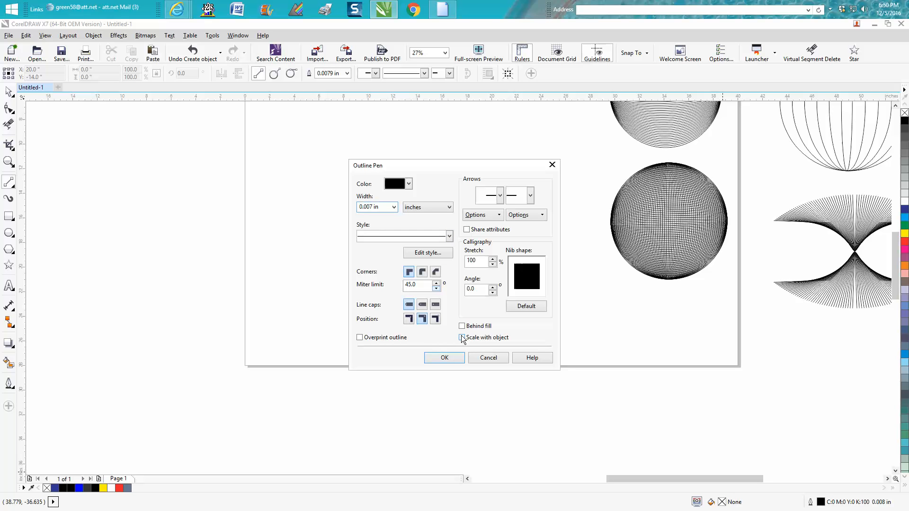
left_click(463, 337)
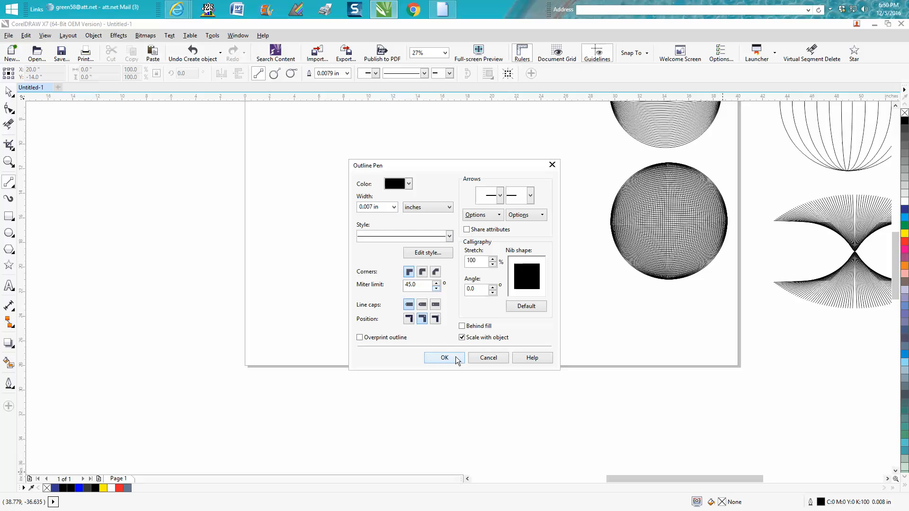
left_click(444, 358)
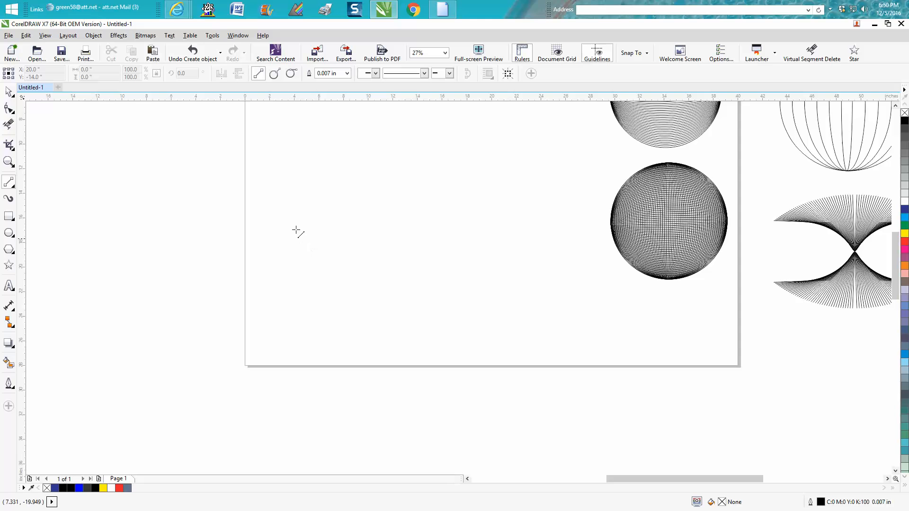
mouse_move(295, 169)
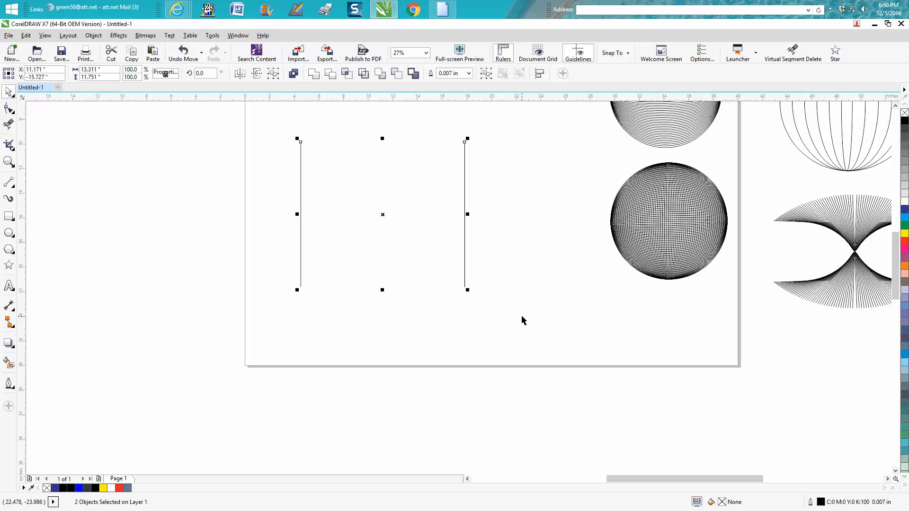
mouse_move(9, 361)
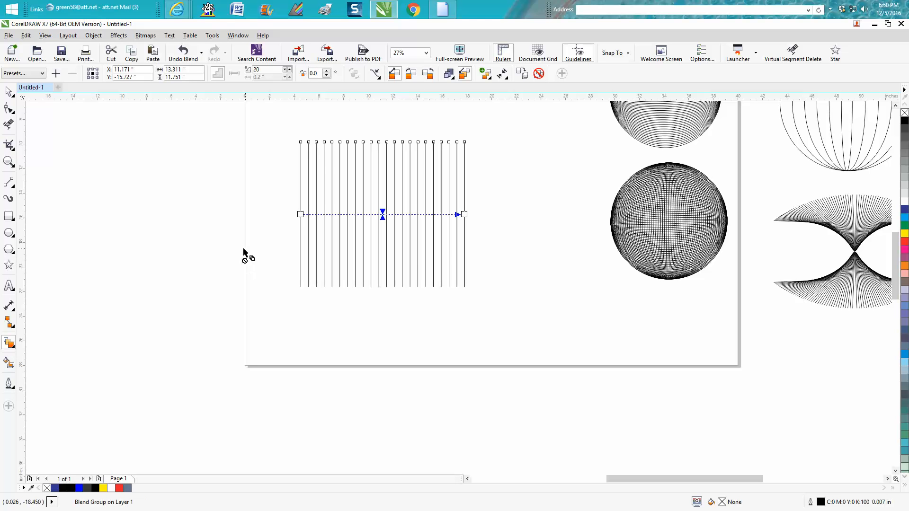
mouse_move(216, 172)
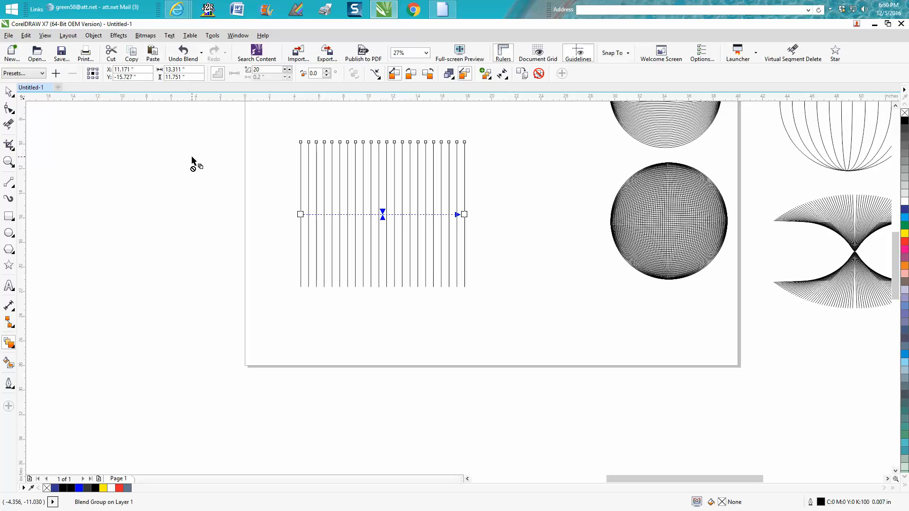
mouse_move(353, 69)
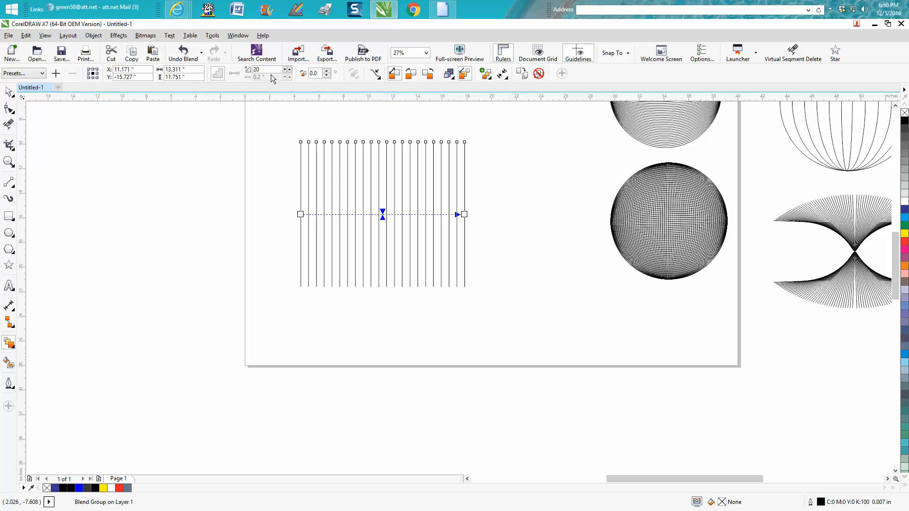
- Raise the blend's step count through 21 and 29 up to 33 lines
type("21")
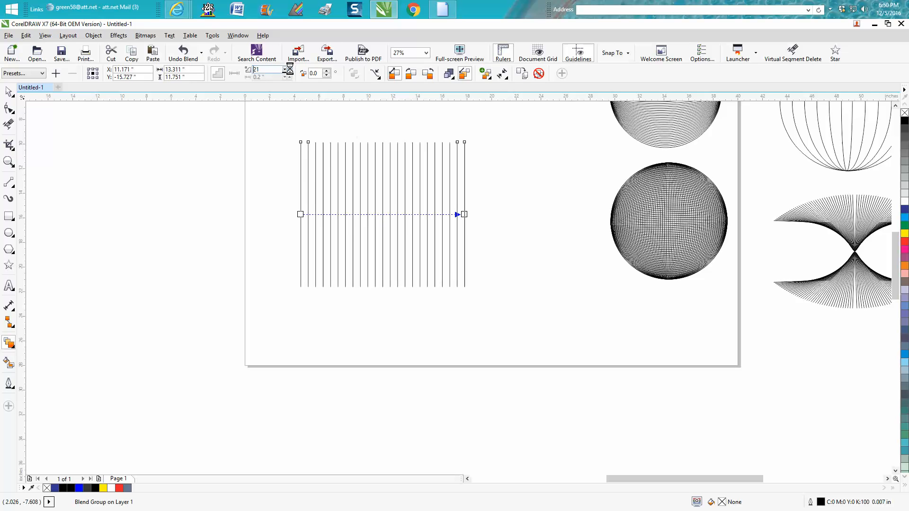
type("29")
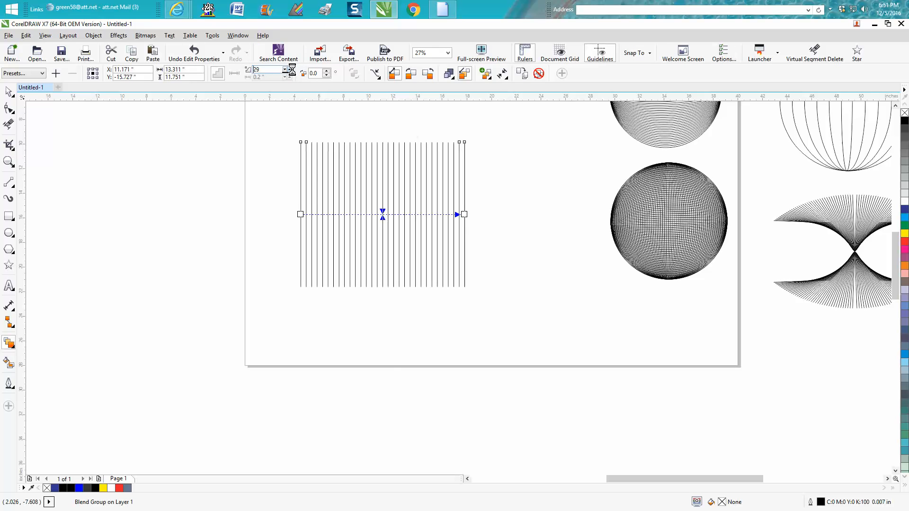
left_click(289, 70)
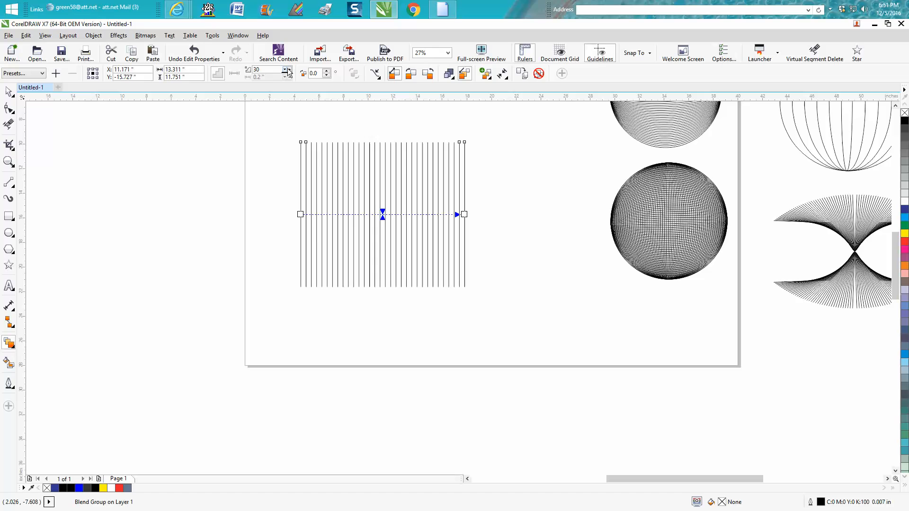
left_click(287, 67)
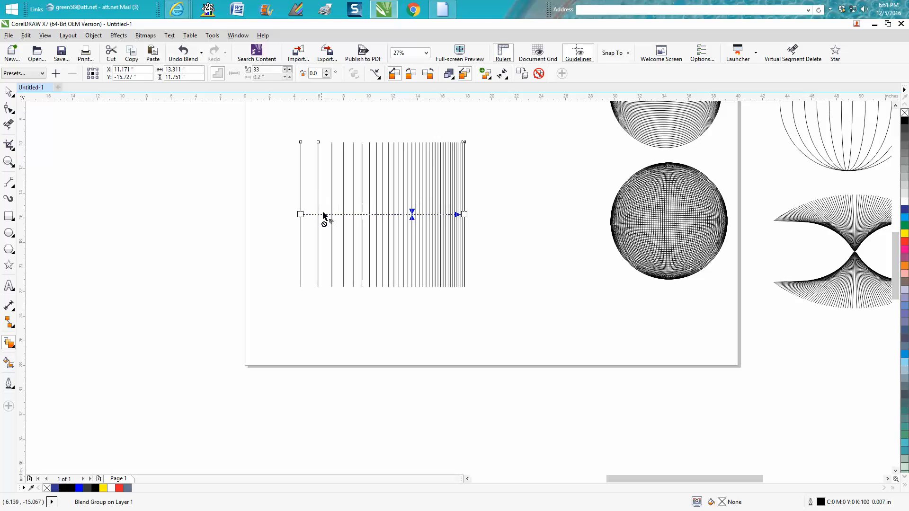
- Select the blend and raise its step count to 54 lines
left_click(182, 51)
type("360")
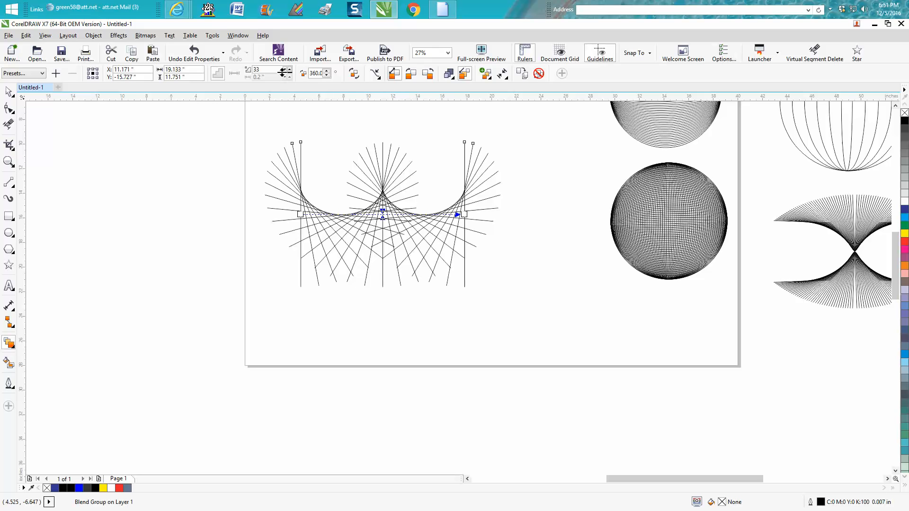
left_click(288, 68)
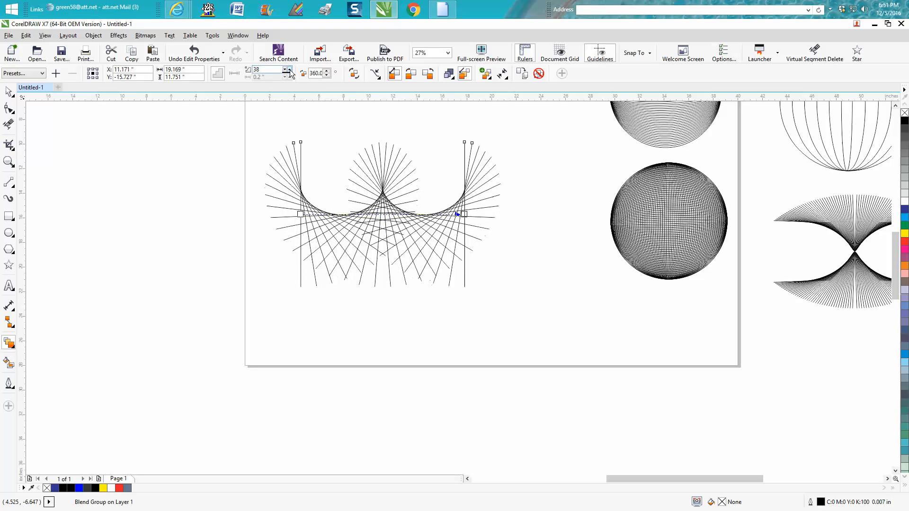
left_click(288, 71)
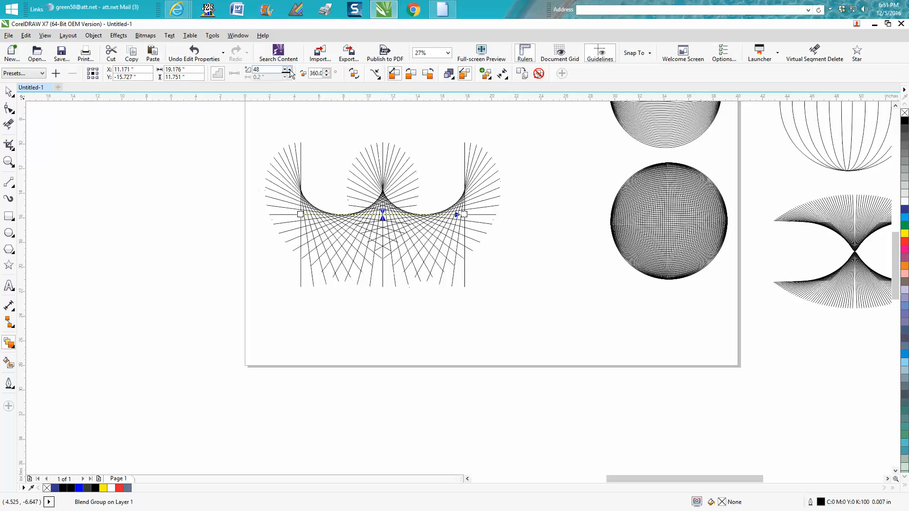
left_click(288, 69)
type("115")
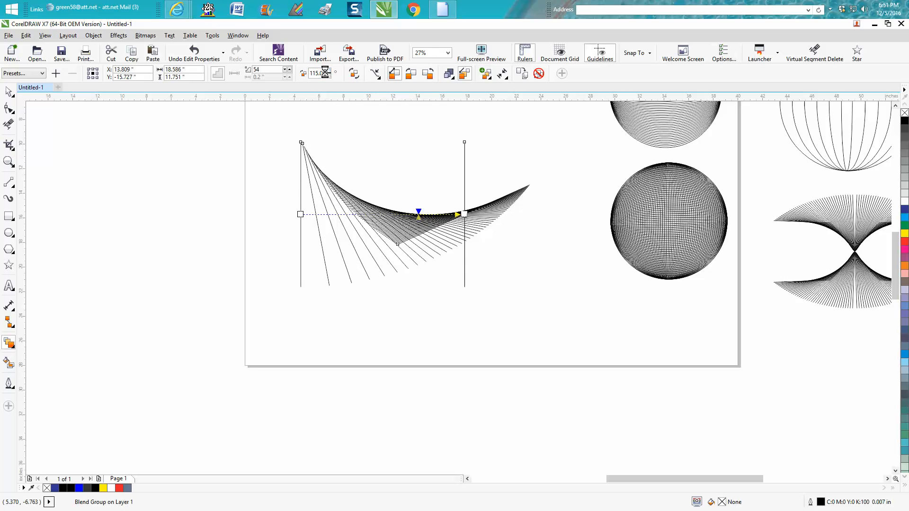
- Apply the blend rotation, remove the control lines and ungroup the 54 curved lines via Object > Group
left_click(326, 71)
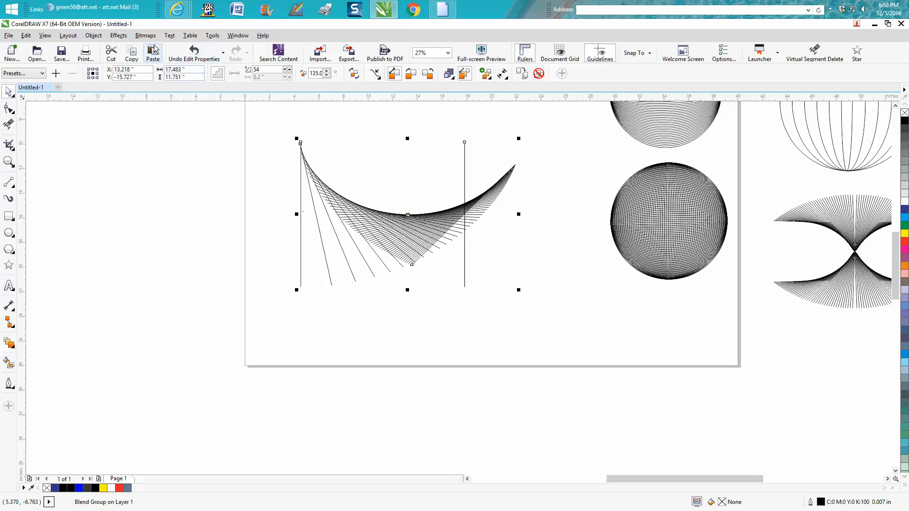
left_click(238, 161)
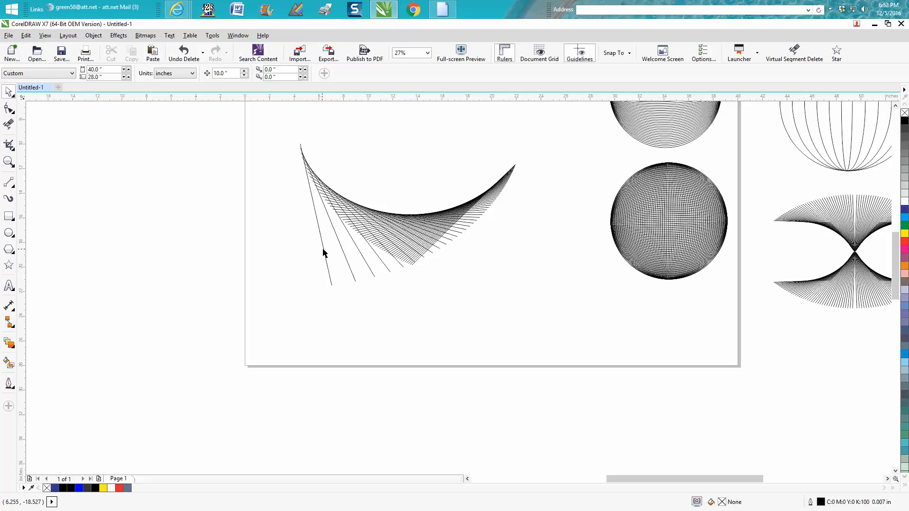
left_click(183, 52)
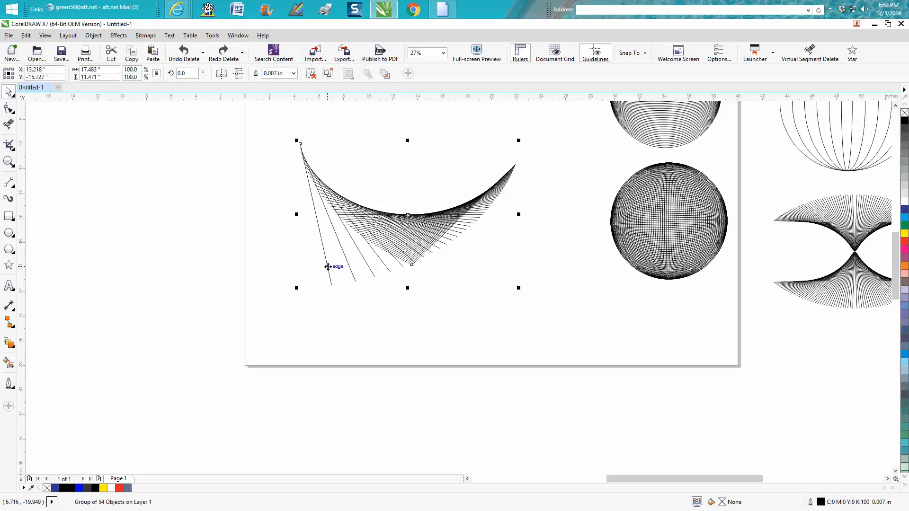
left_click(93, 35)
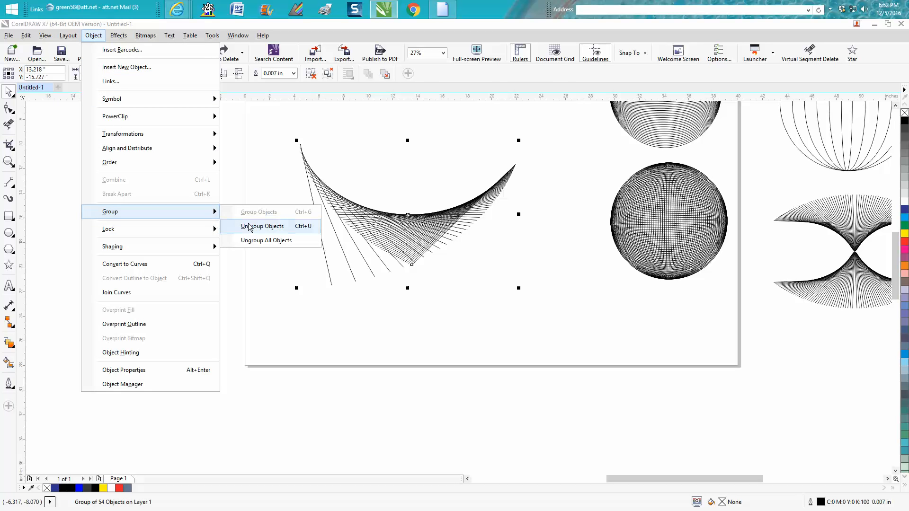
left_click(262, 227)
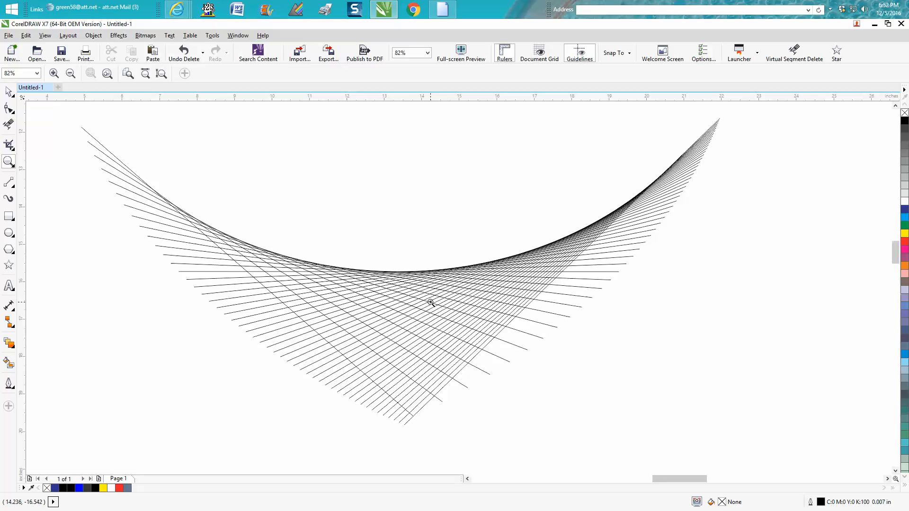
mouse_move(445, 274)
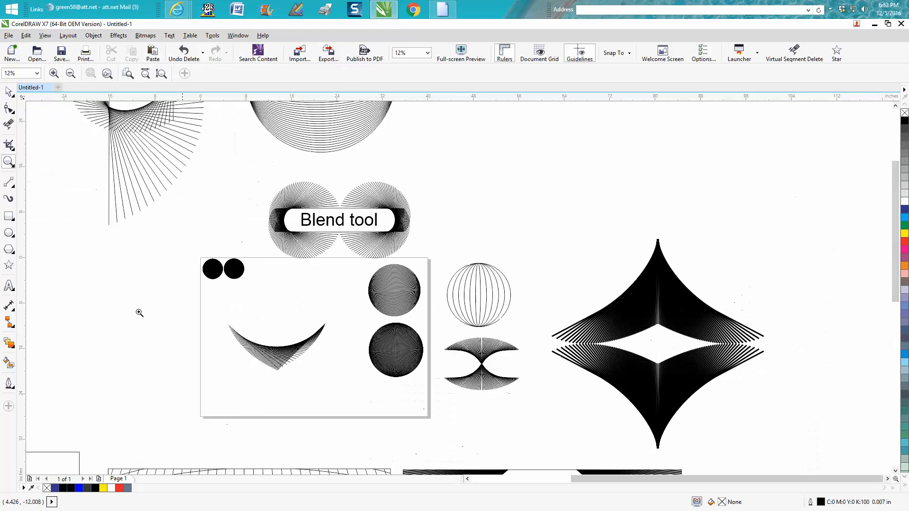
mouse_move(69, 265)
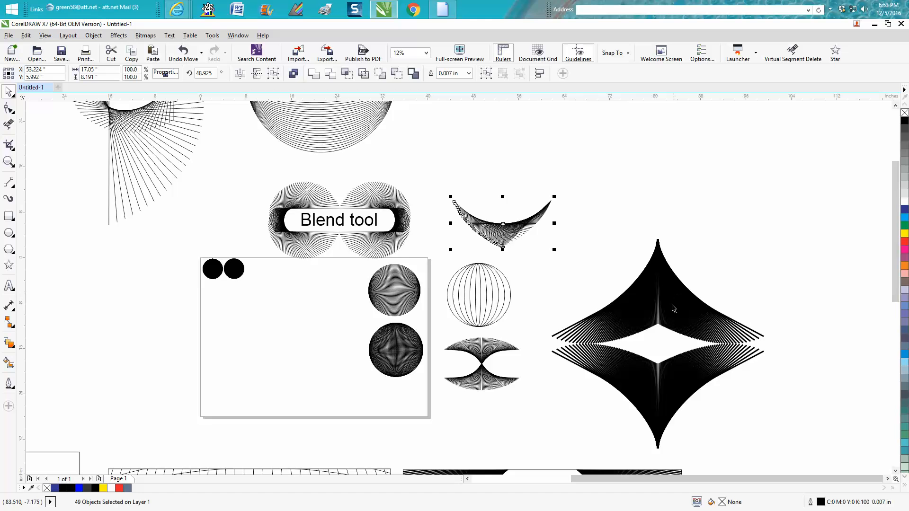
mouse_move(610, 367)
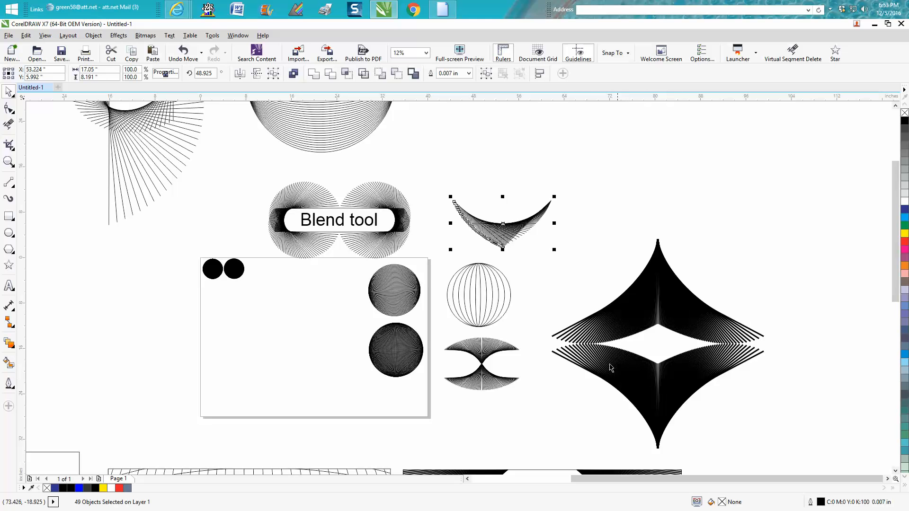
mouse_move(122, 281)
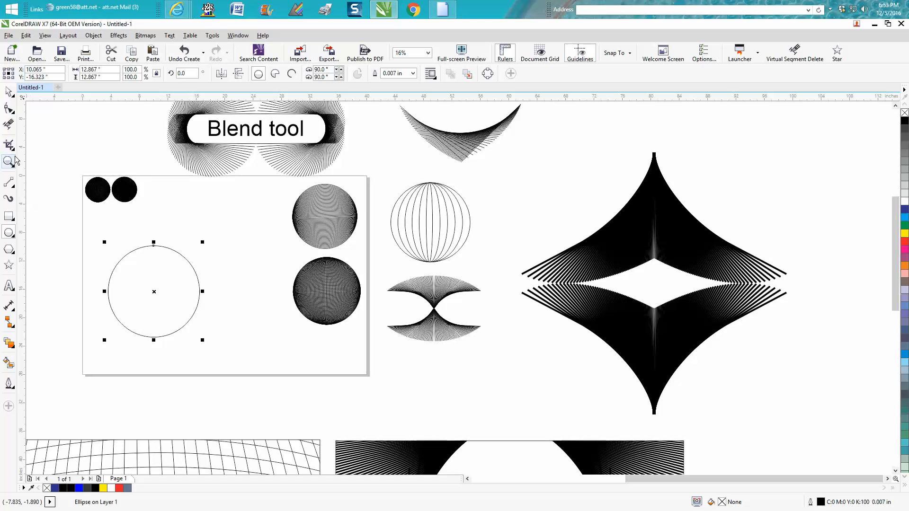
mouse_move(10, 160)
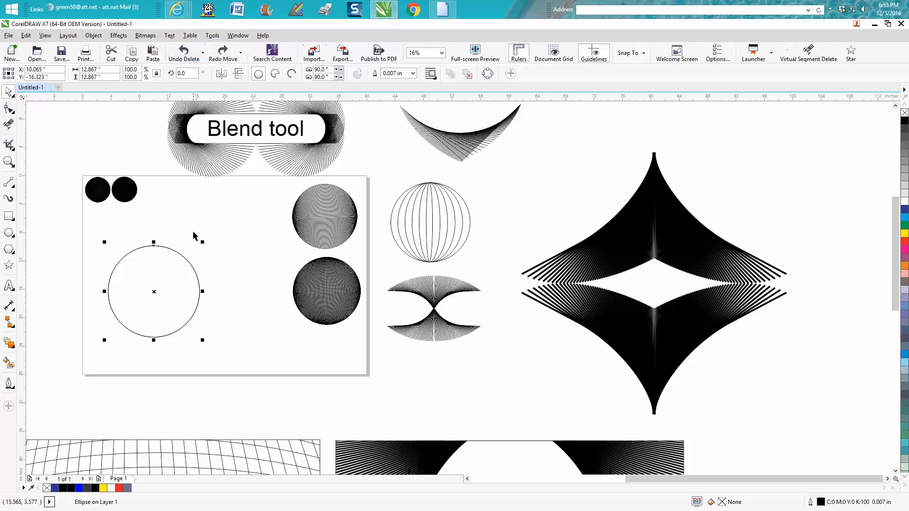
- Squeeze a copy of the circle inward into a thin upright ellipse
left_click_drag(202, 290, 182, 291)
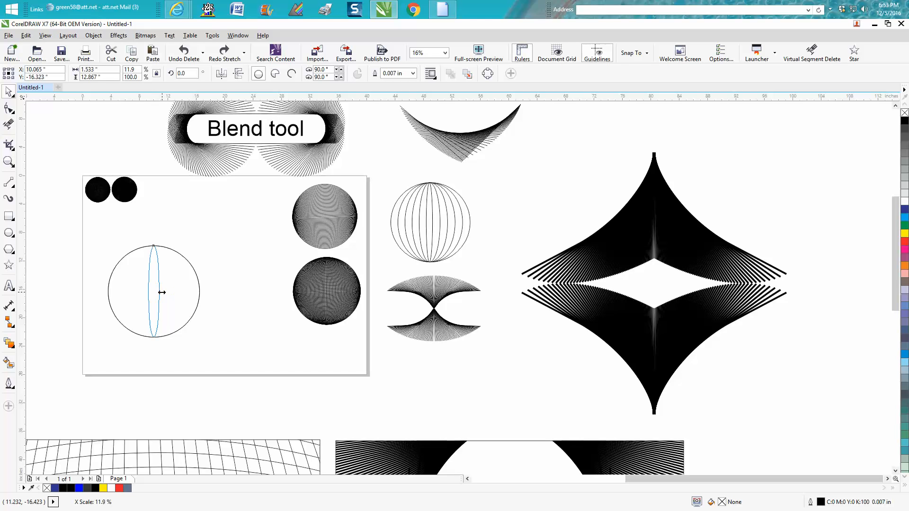
- Keep the narrow ellipse as a copy and blend it out to the full circle
left_click(153, 291)
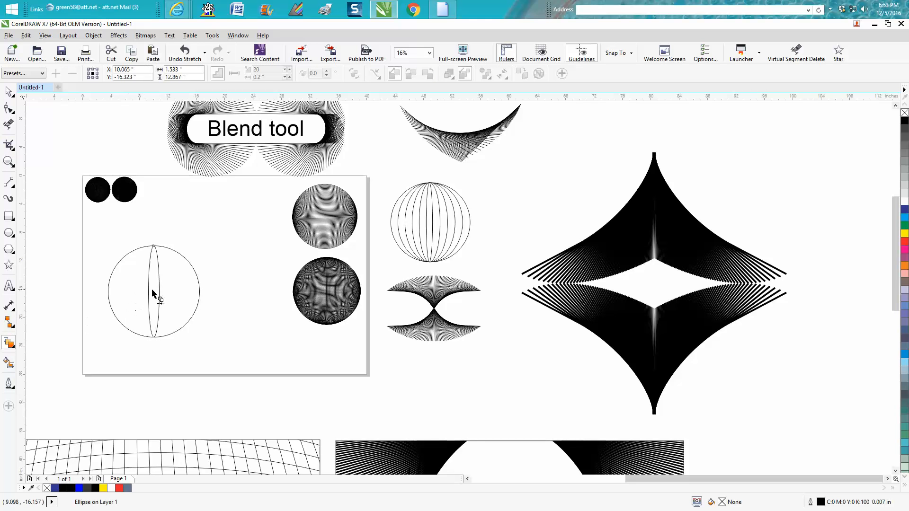
mouse_move(183, 295)
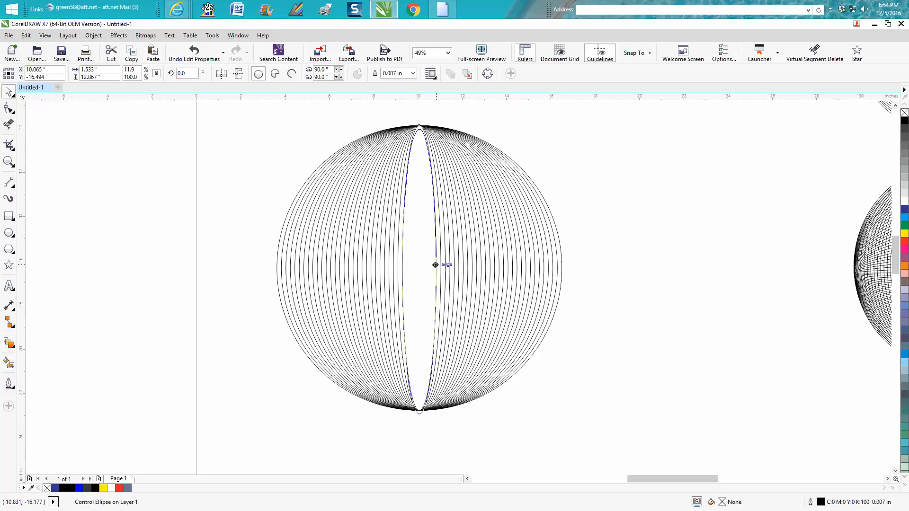
left_click_drag(436, 265, 413, 268)
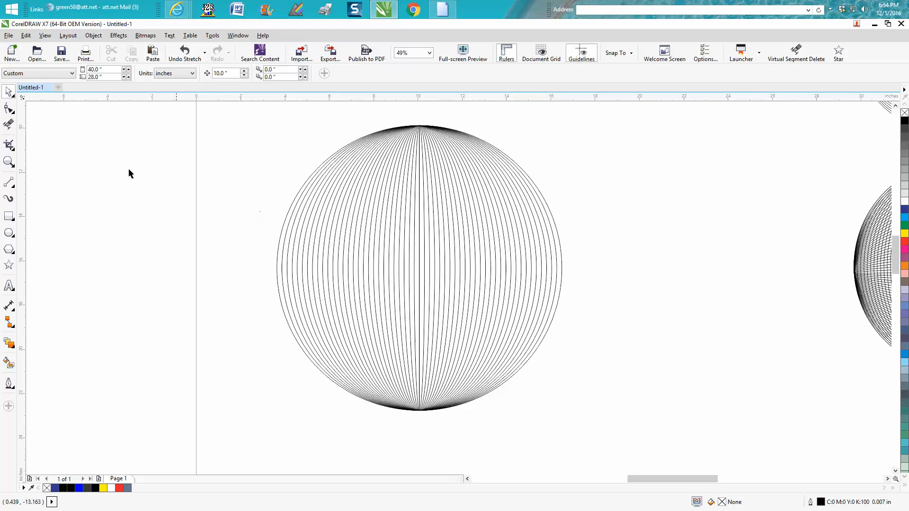
mouse_move(508, 147)
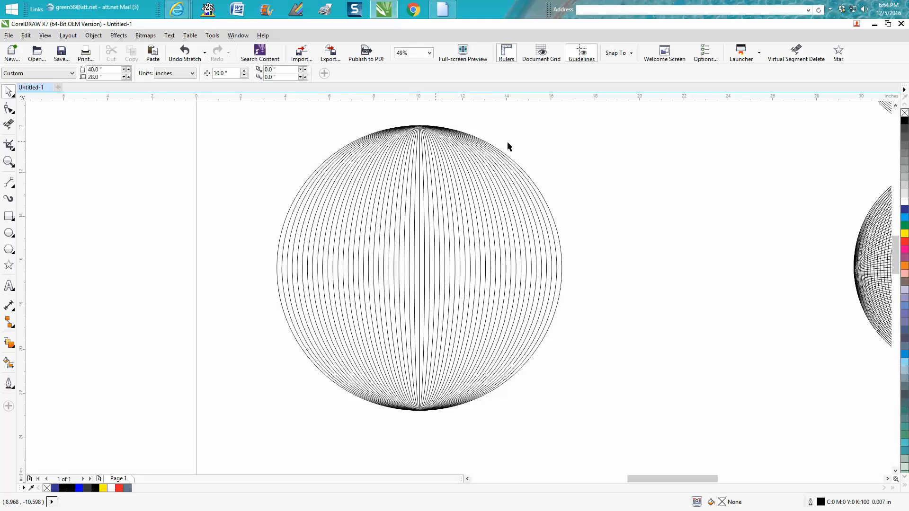
mouse_move(262, 129)
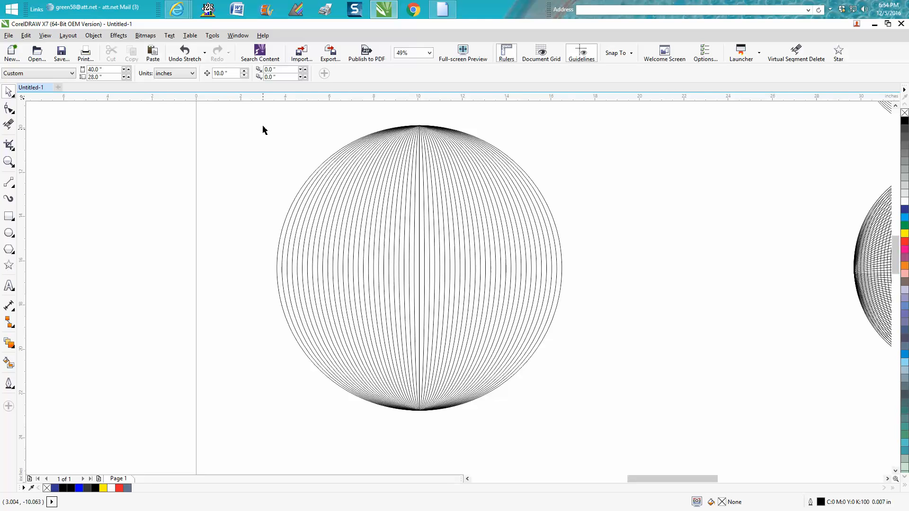
- Duplicate the meridian globe to the right and rotate the copy 90° into a grid sphere
left_click(418, 266)
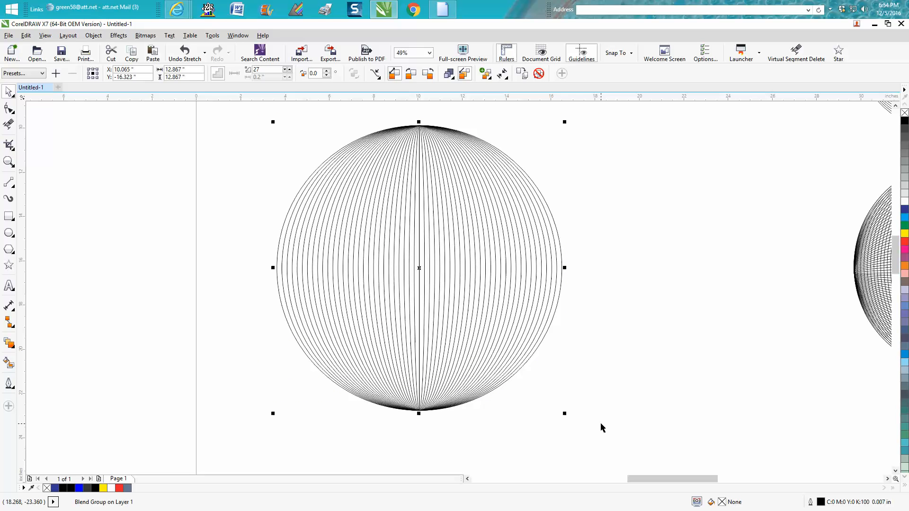
left_click_drag(419, 266, 471, 276)
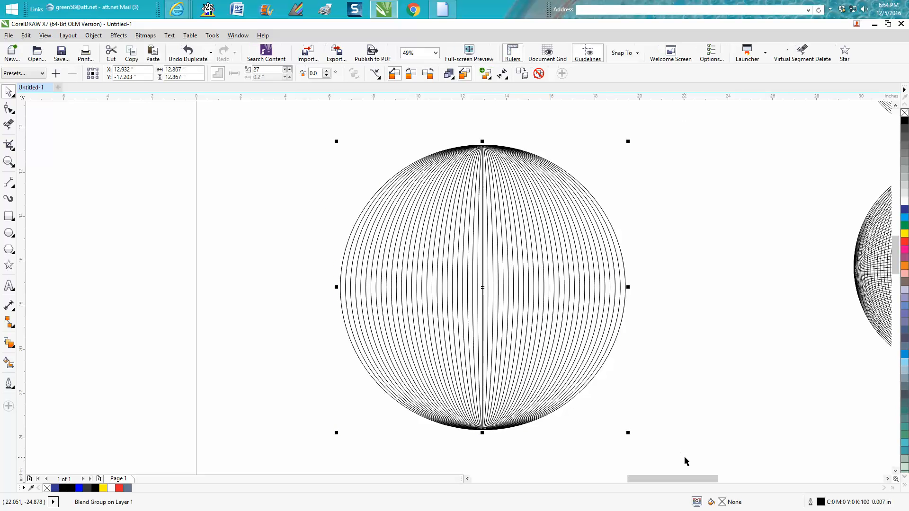
left_click(481, 288)
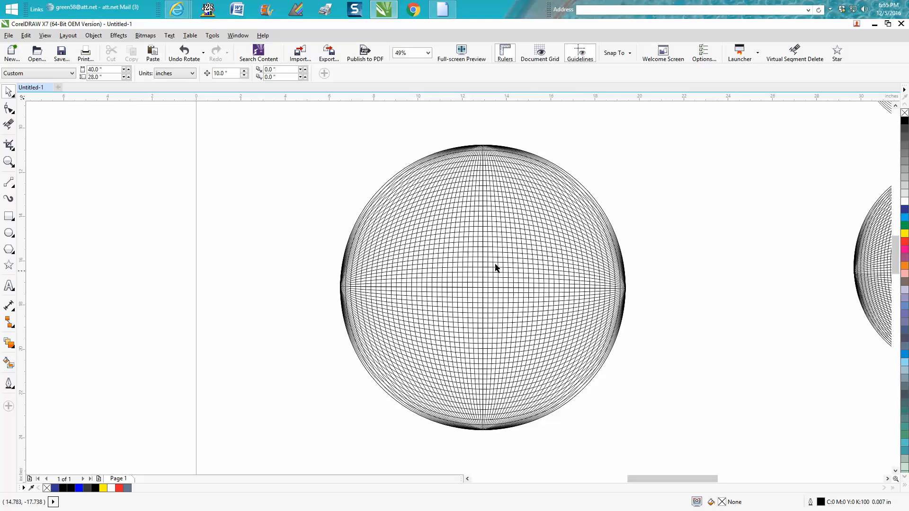
mouse_move(462, 272)
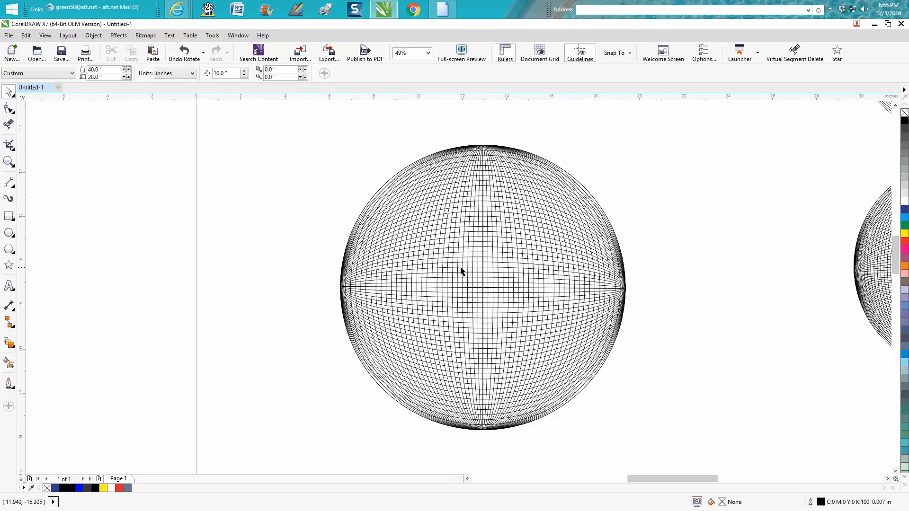
mouse_move(484, 247)
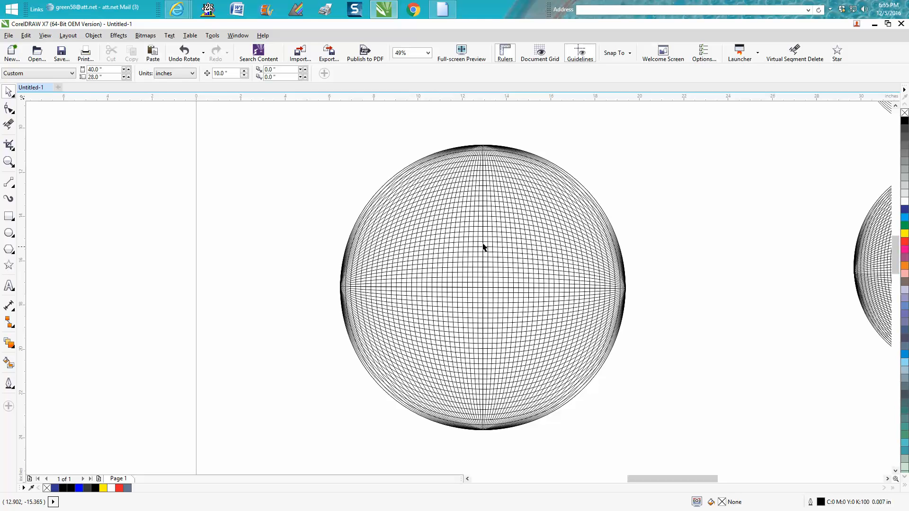